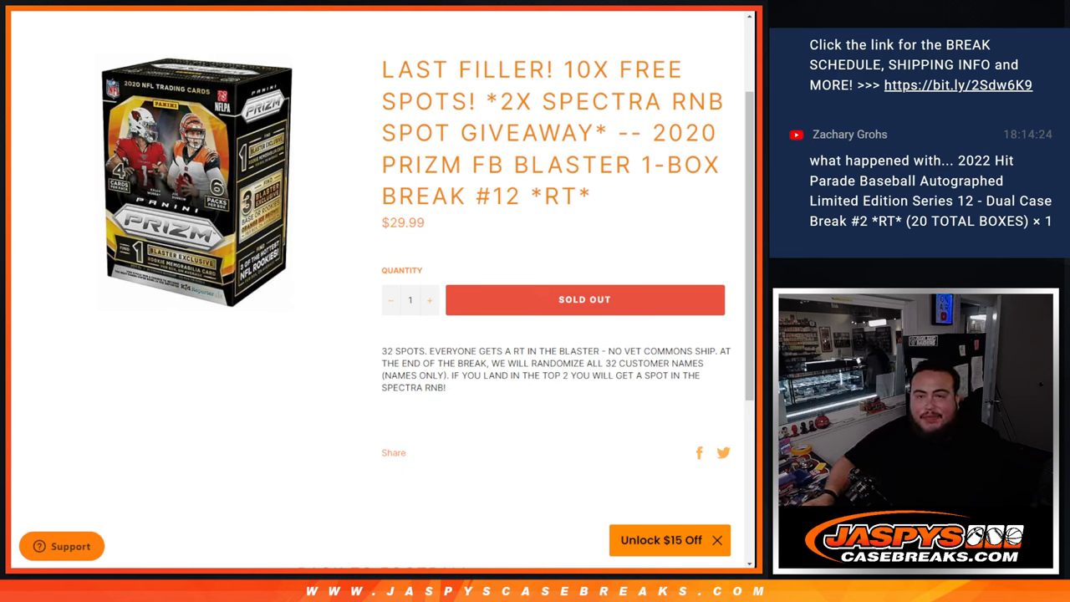
# - Highlight the Spectra RNB giveaway text in the Jaspys Case Breaks listing title
pyautogui.moveTo(486, 101); pyautogui.dragTo(725, 101)
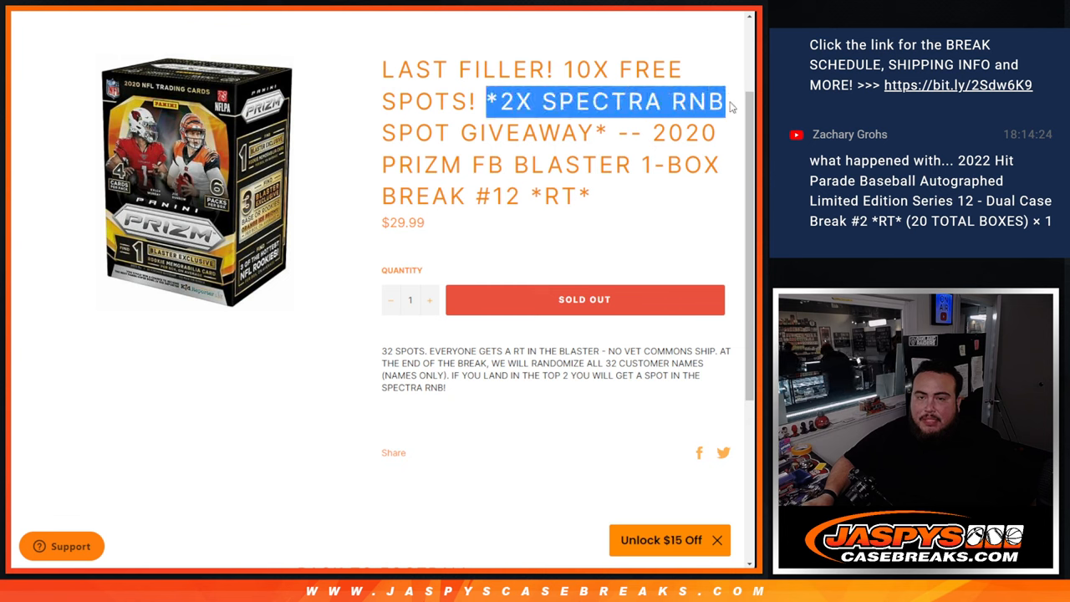
pyautogui.moveTo(727, 101); pyautogui.dragTo(715, 133)
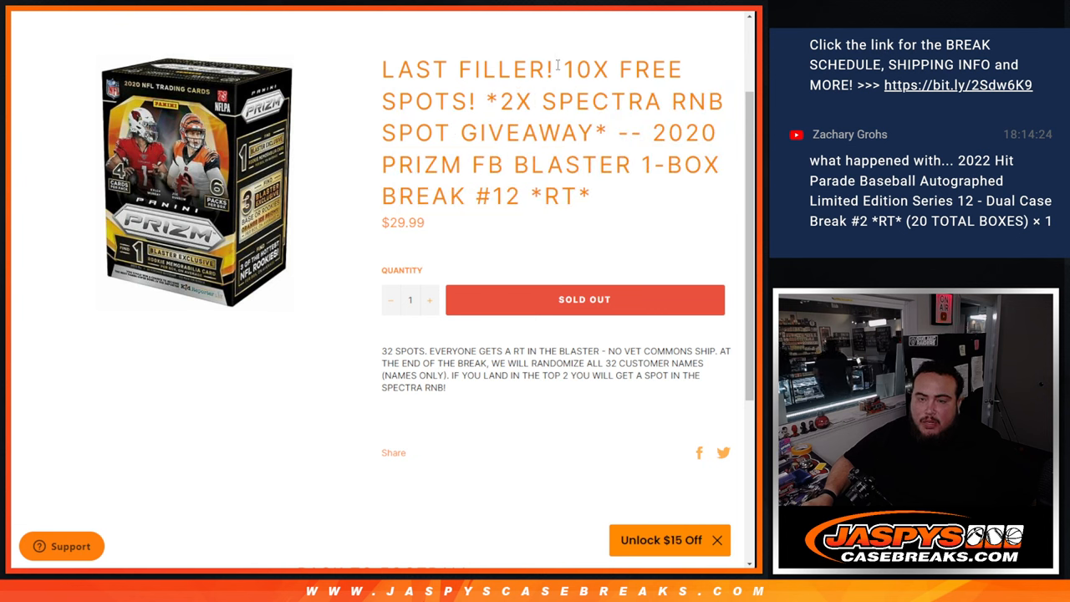
pyautogui.moveTo(552, 70); pyautogui.dragTo(483, 101)
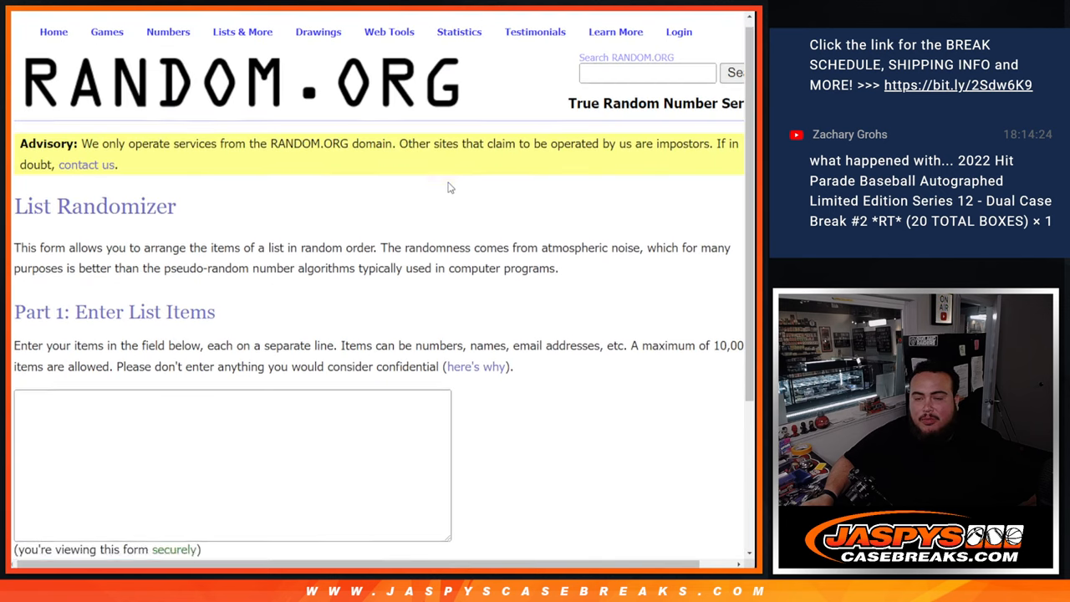
# - Roll dice, shuffle the 22 customer names, and select the top ten results
pyautogui.scroll(-3)
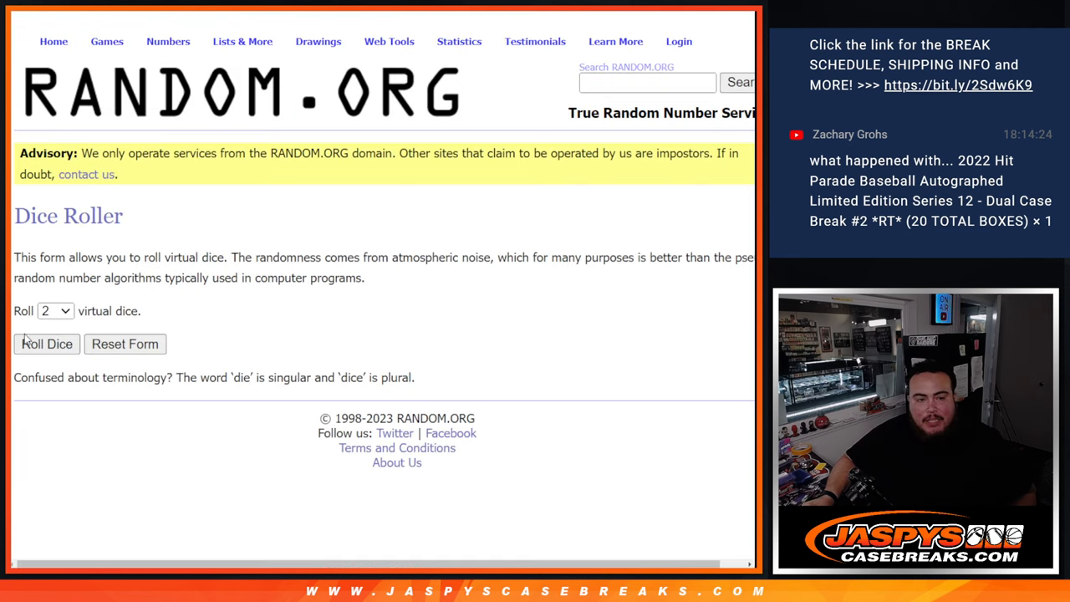
pyautogui.click(46, 343)
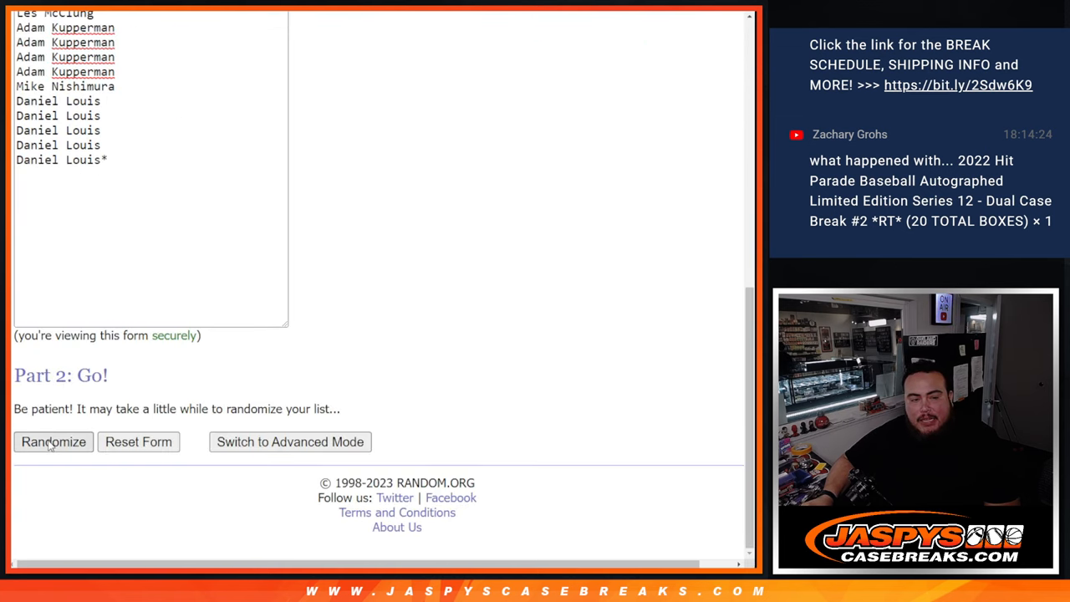
pyautogui.click(53, 442)
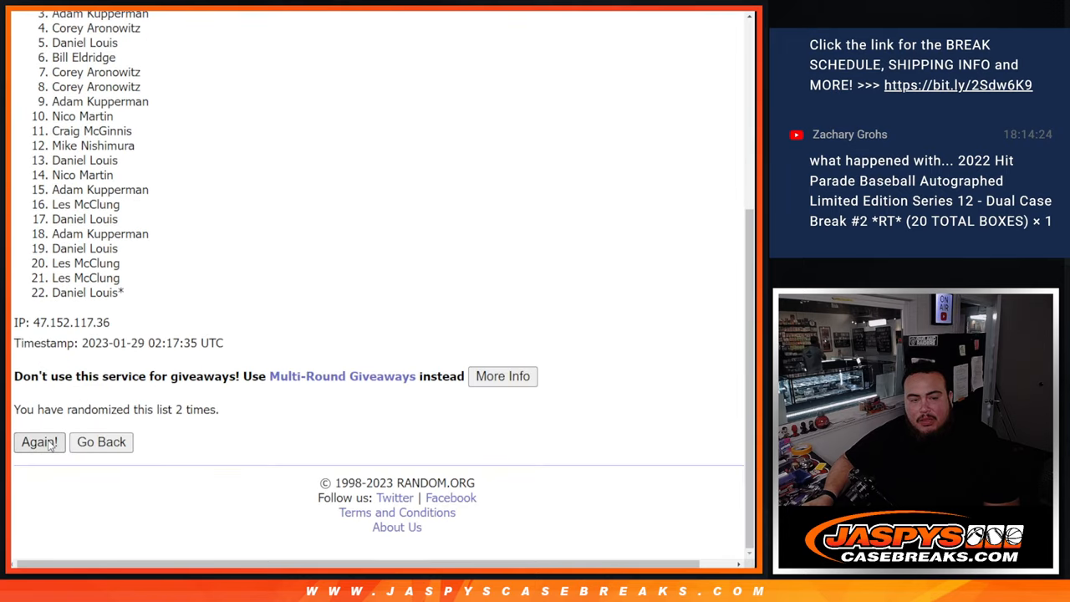
pyautogui.click(38, 442)
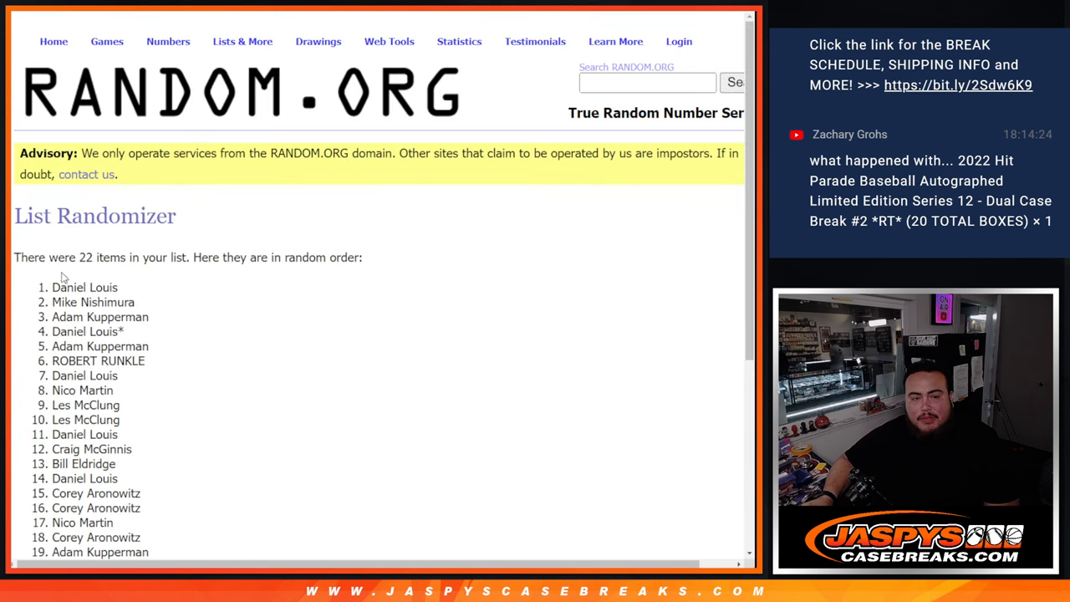
pyautogui.moveTo(52, 287); pyautogui.dragTo(151, 346)
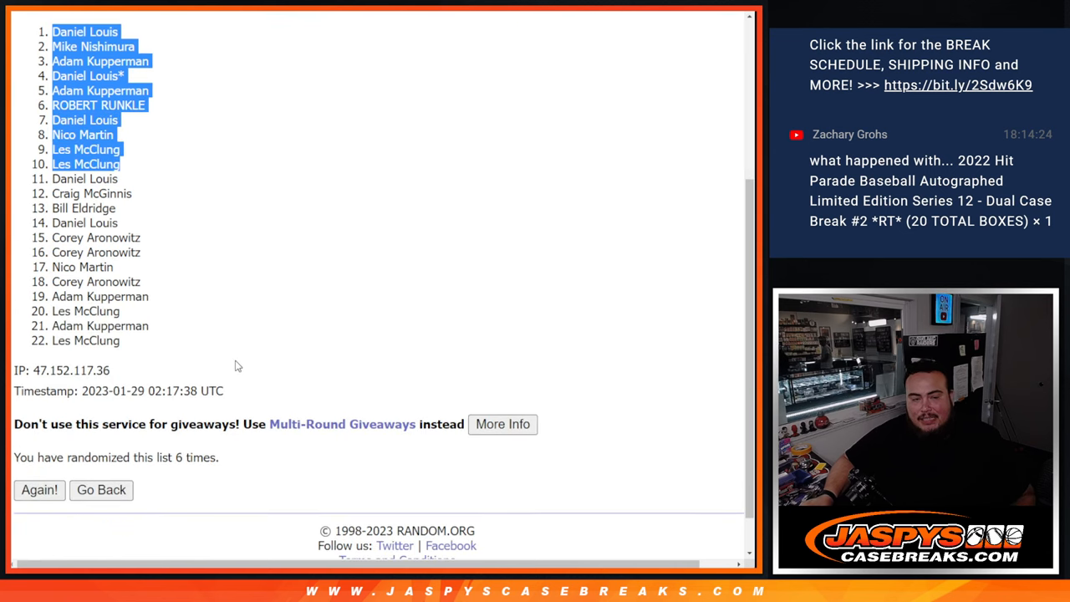
pyautogui.scroll(3)
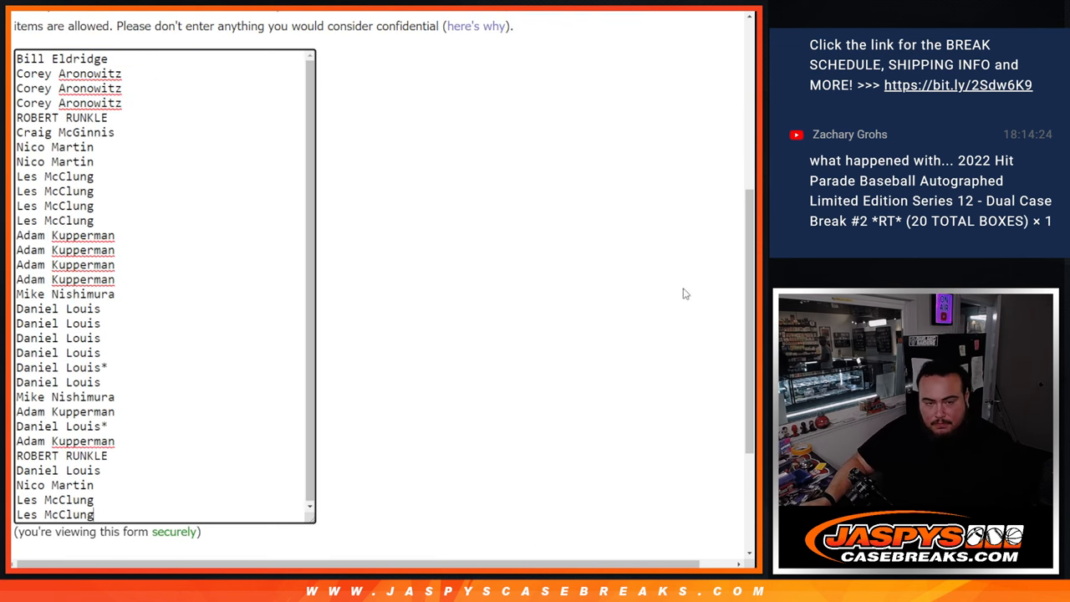
# - Append a ^ marker to each of the ten added names, making 32 entries
pyautogui.scroll(-3)
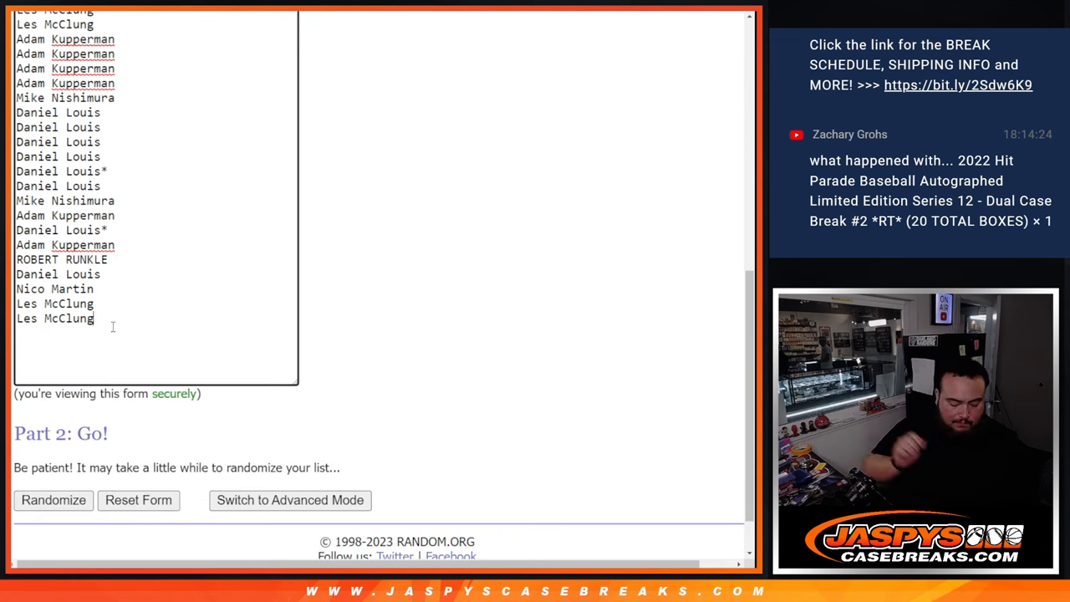
pyautogui.write('^')
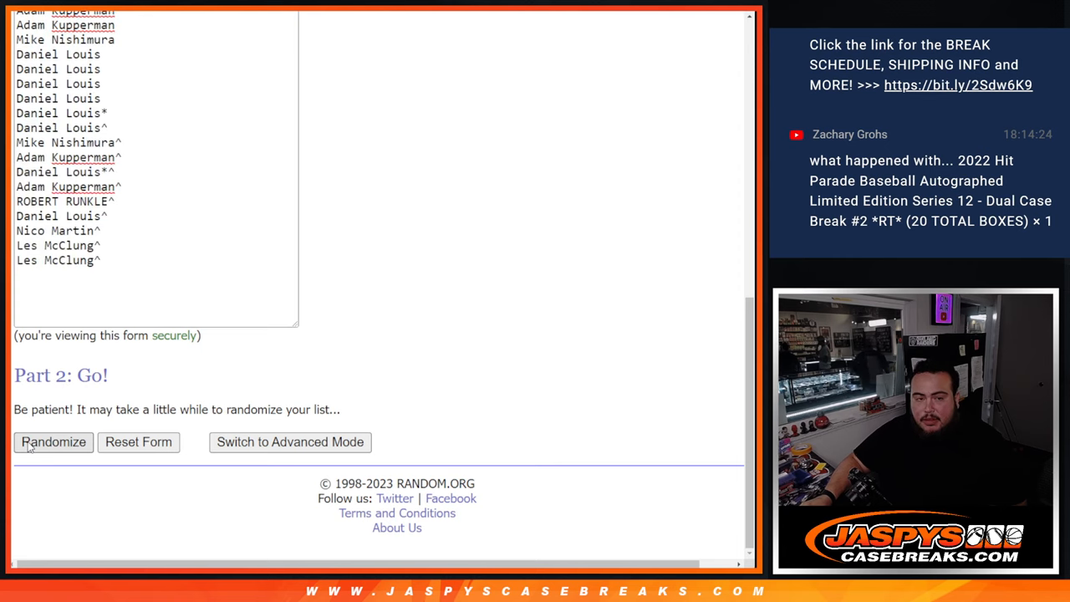
# - Shuffle the 32-name list three times in the List Randomizer
pyautogui.click(54, 442)
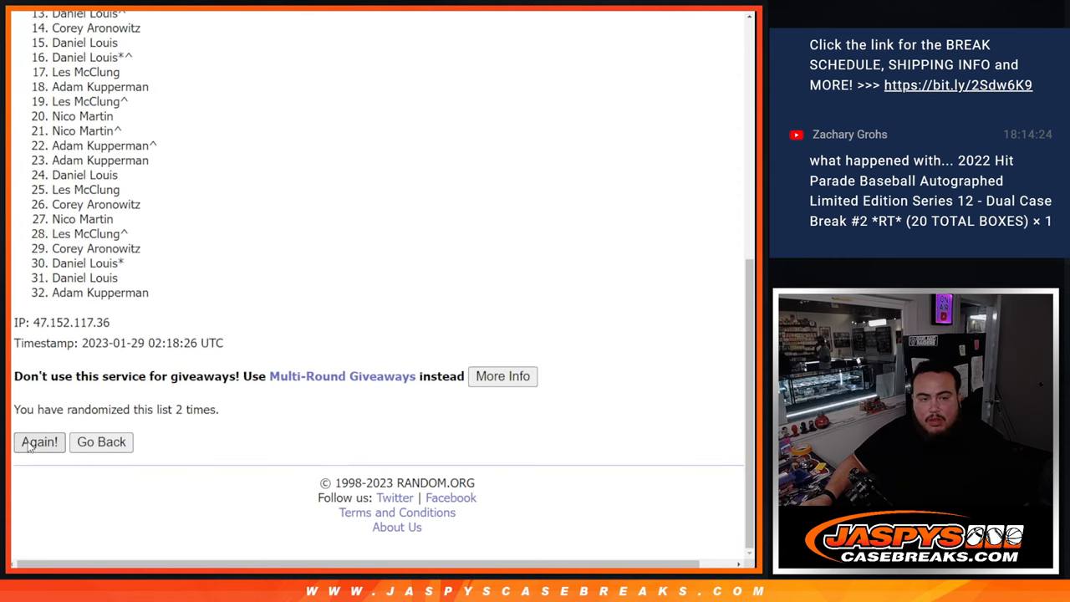
pyautogui.click(39, 441)
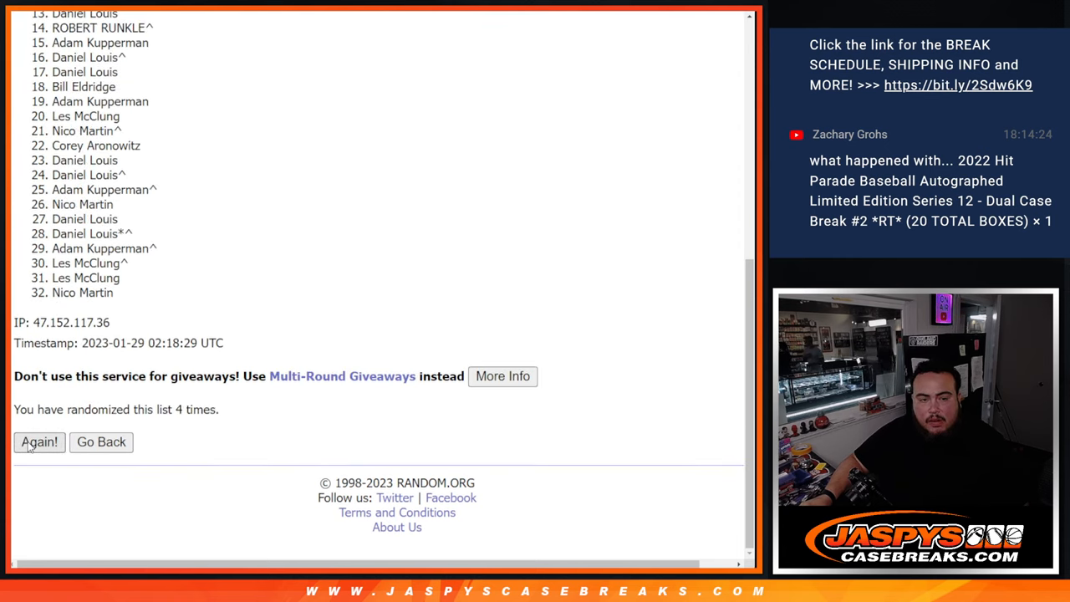
pyautogui.click(38, 442)
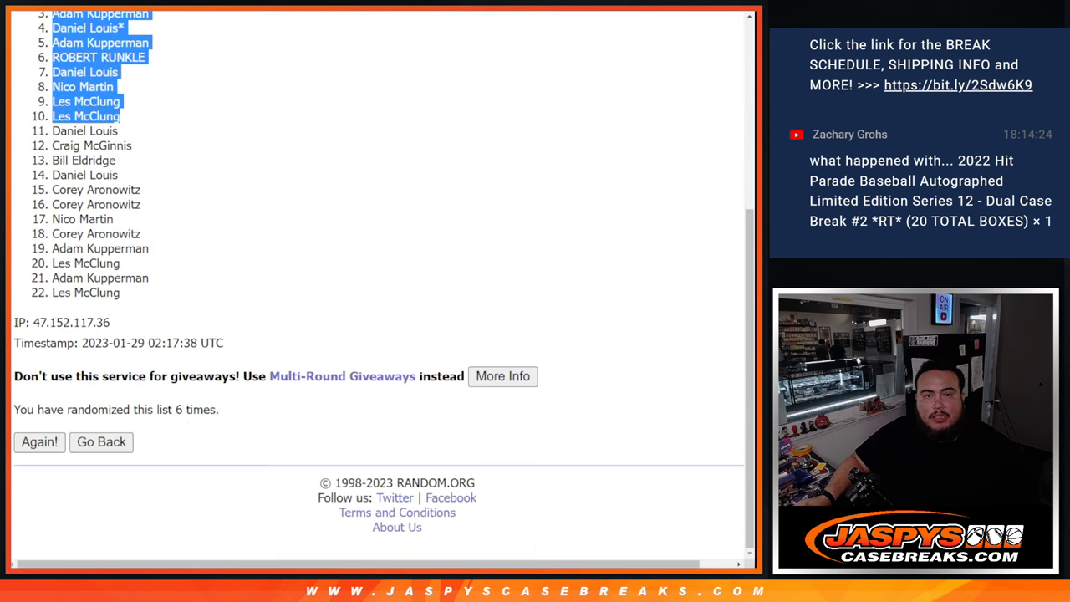
# - Load the 32 NFL teams and shuffle them repeatedly
pyautogui.click(100, 441)
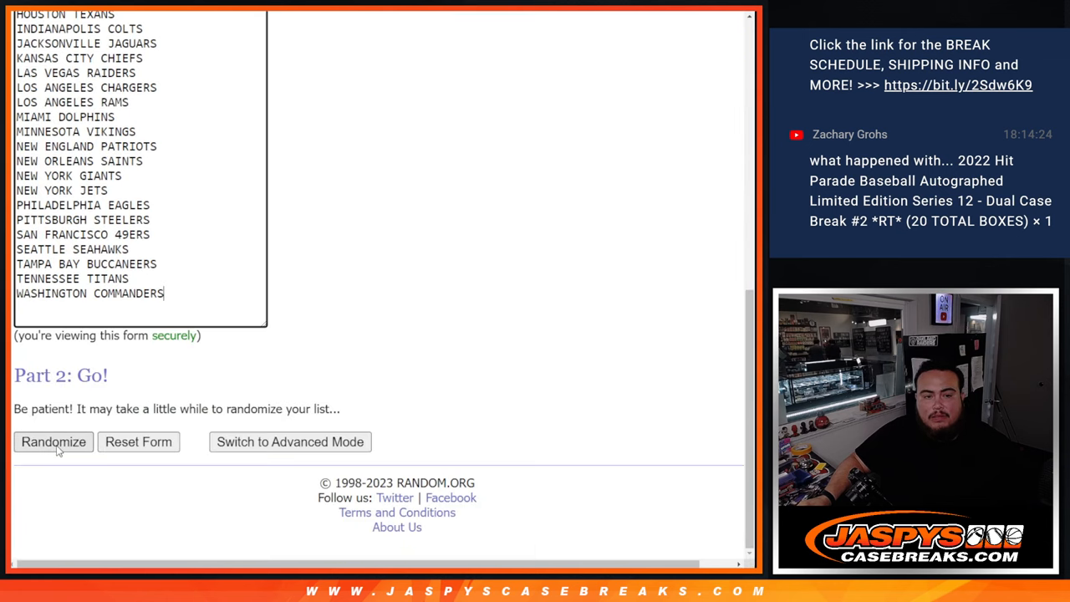
pyautogui.click(53, 442)
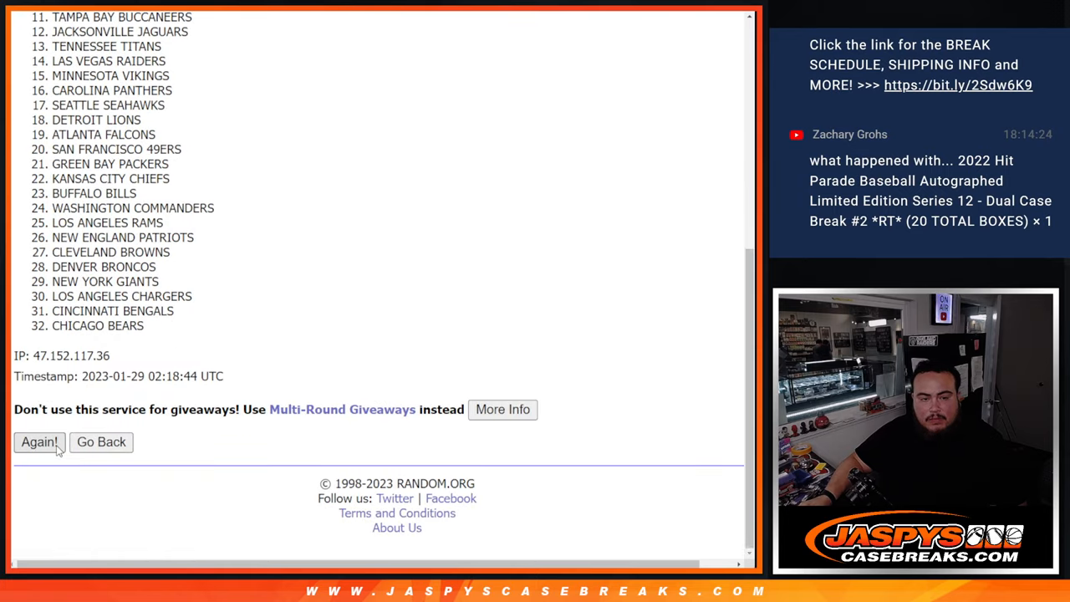
pyautogui.click(39, 441)
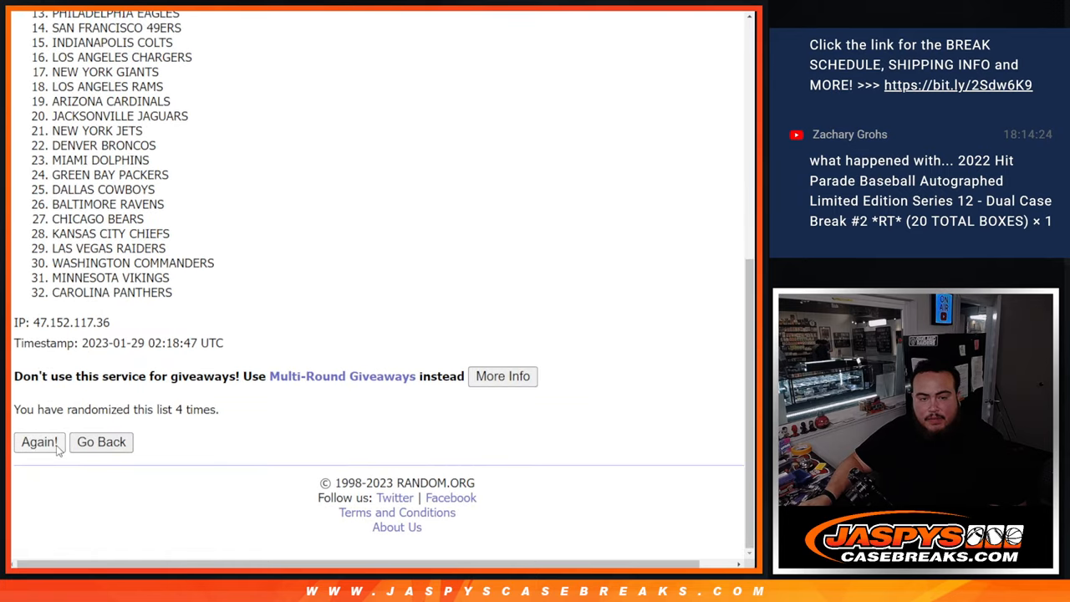
pyautogui.click(38, 442)
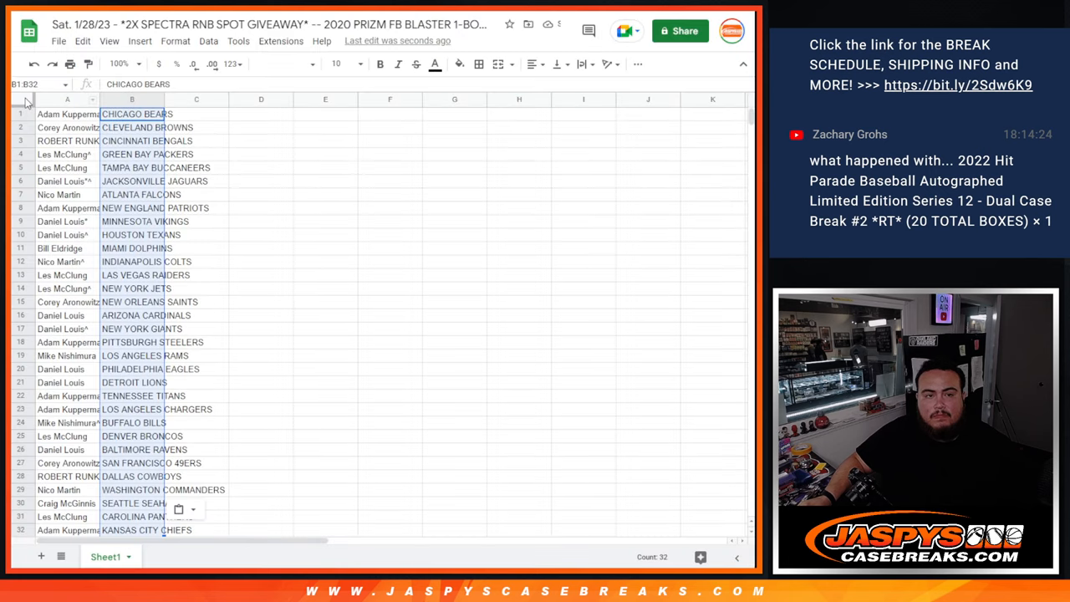
# - Set the whole sheet to font size 14 and centre-align the names and teams
pyautogui.click(325, 234)
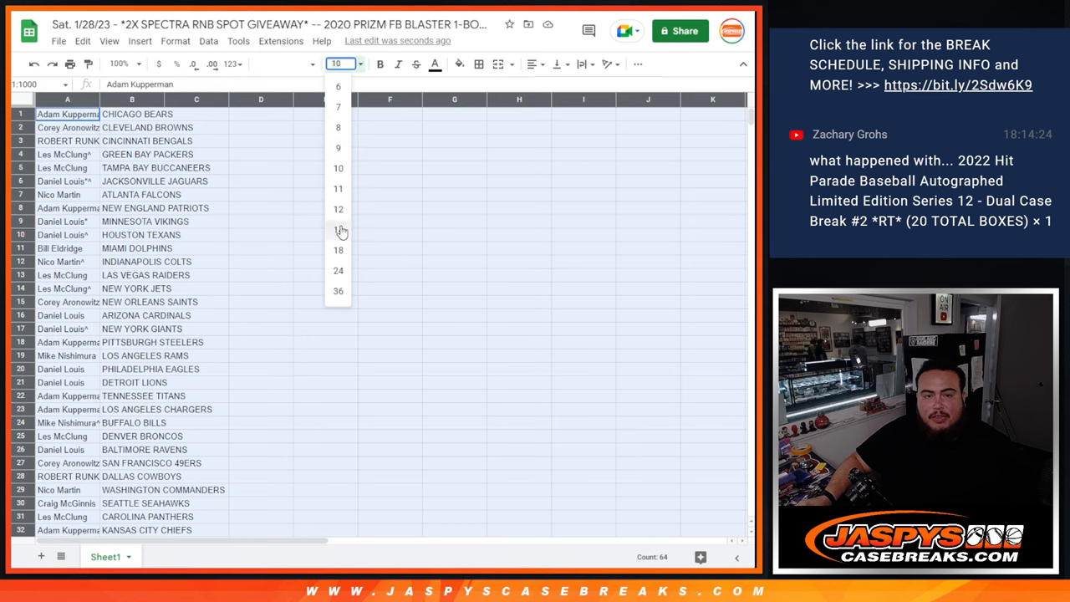
pyautogui.click(338, 229)
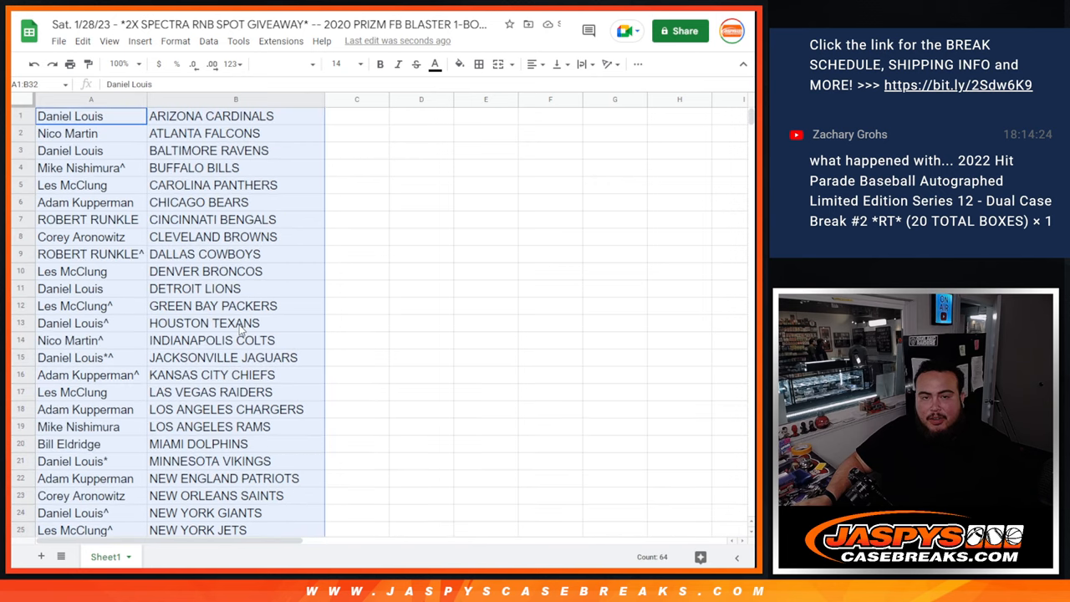
pyautogui.click(532, 64)
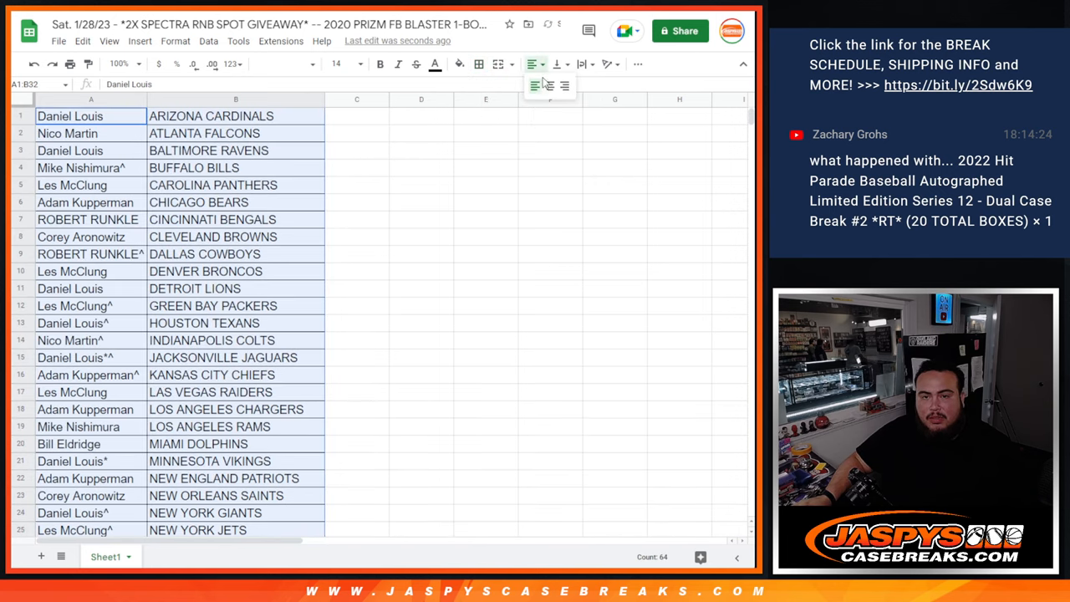
pyautogui.click(550, 85)
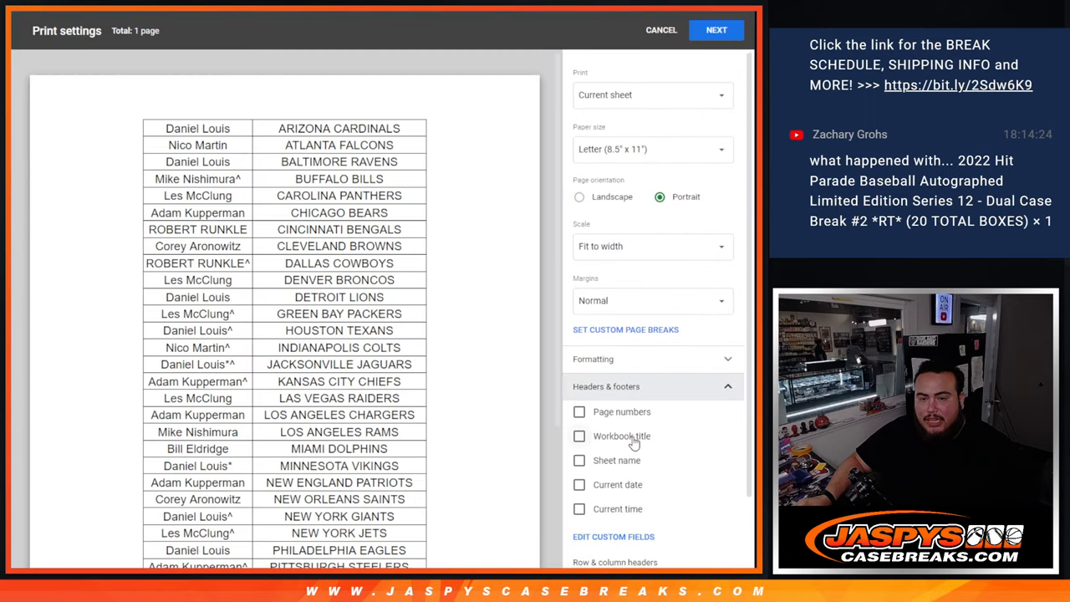
# - Add the workbook title as a print header, review the preview, and continue to printing
pyautogui.click(579, 436)
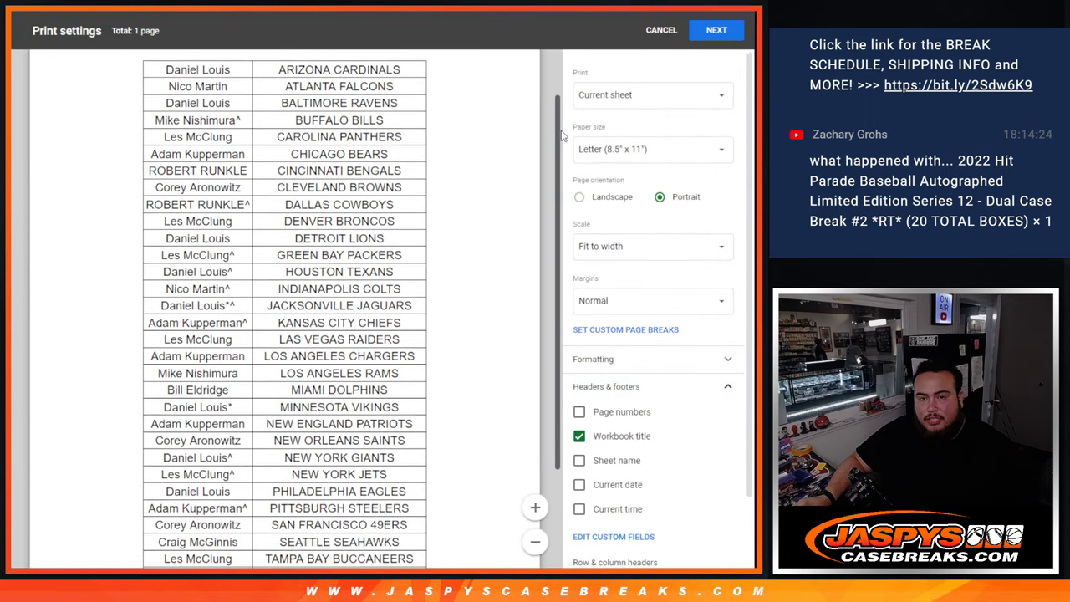
pyautogui.scroll(-3)
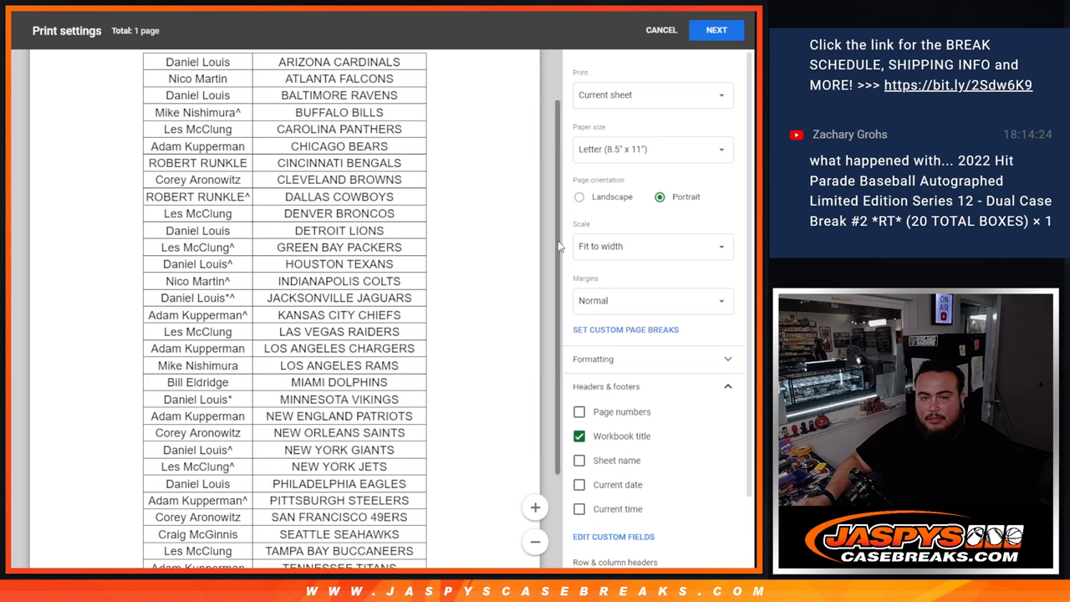
pyautogui.scroll(-3)
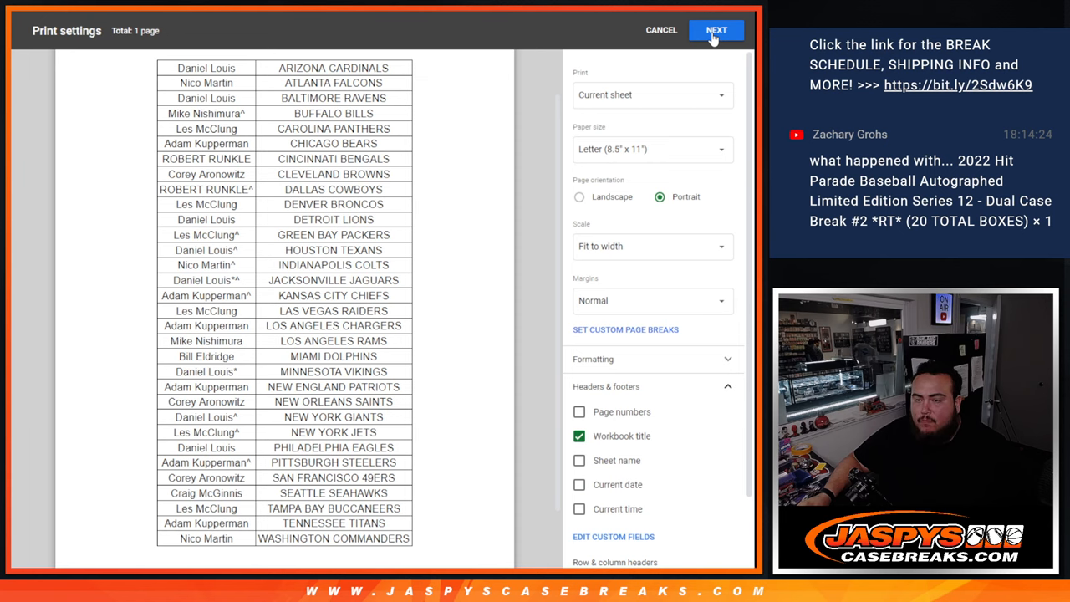
pyautogui.click(716, 30)
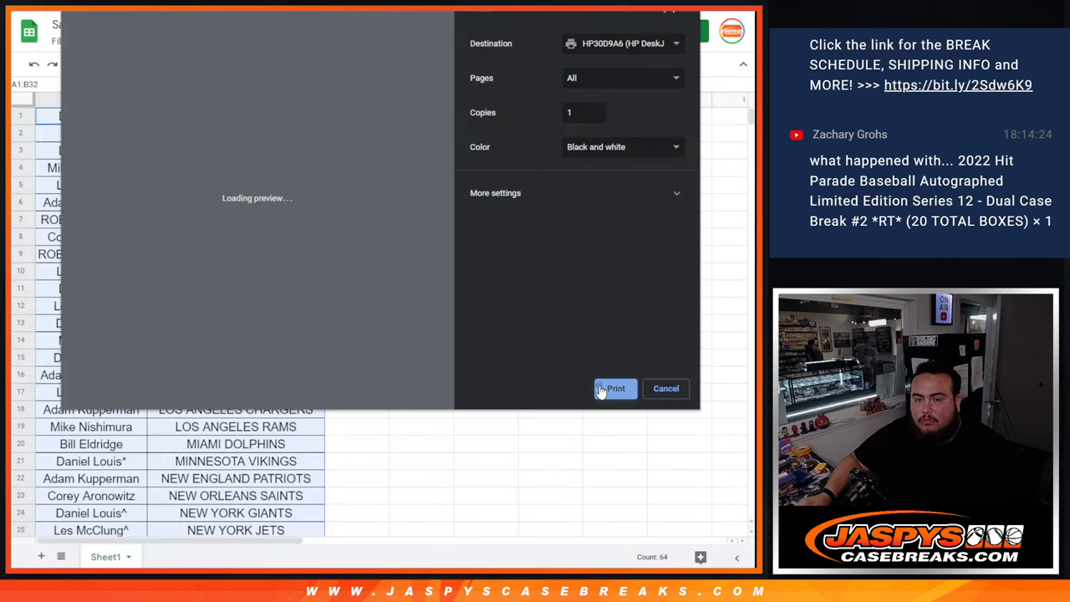
# - Print the paired name and team sheet
pyautogui.click(615, 388)
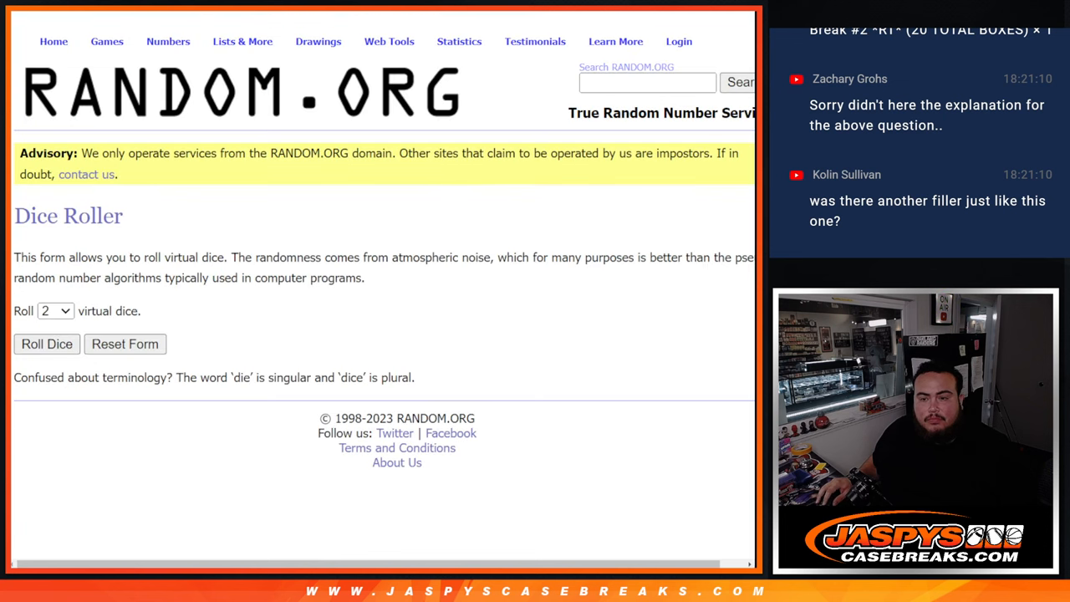
# - Randomize the final 32-name list repeatedly to pick the top two winners
pyautogui.click(46, 344)
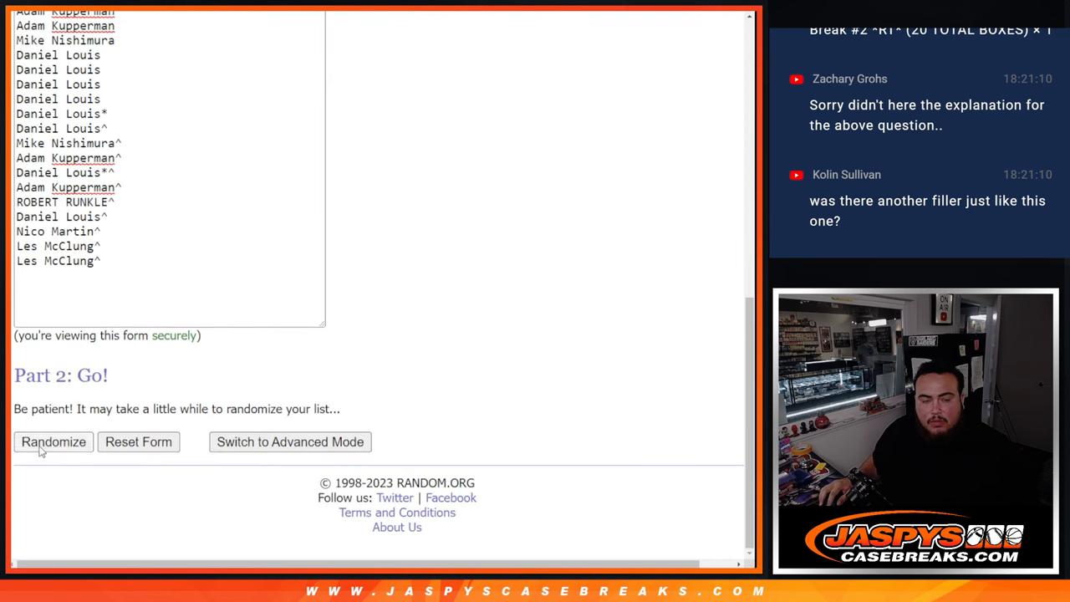
pyautogui.click(53, 441)
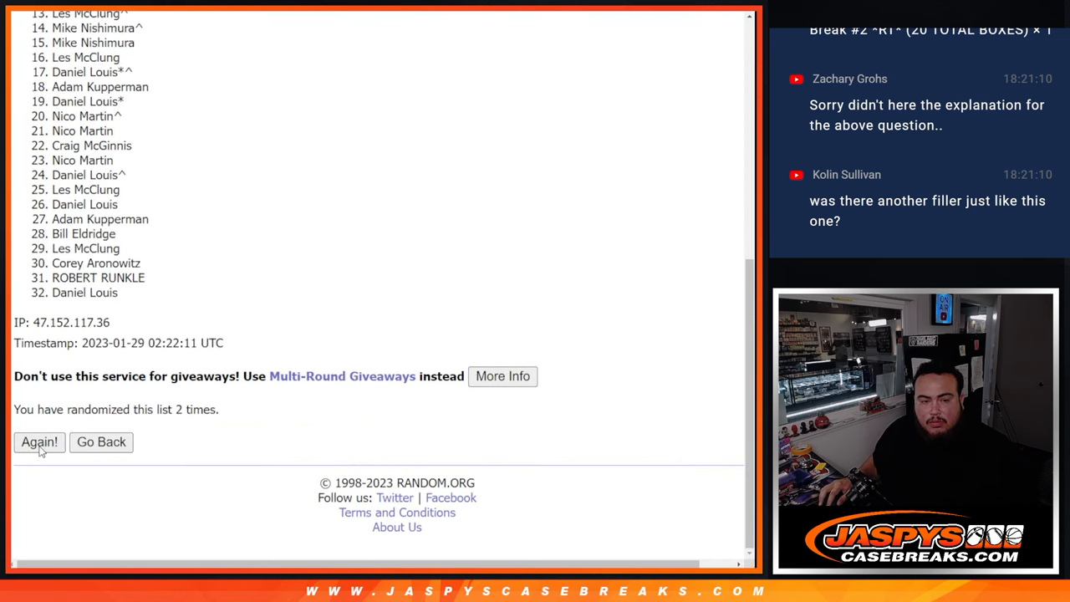
pyautogui.click(101, 442)
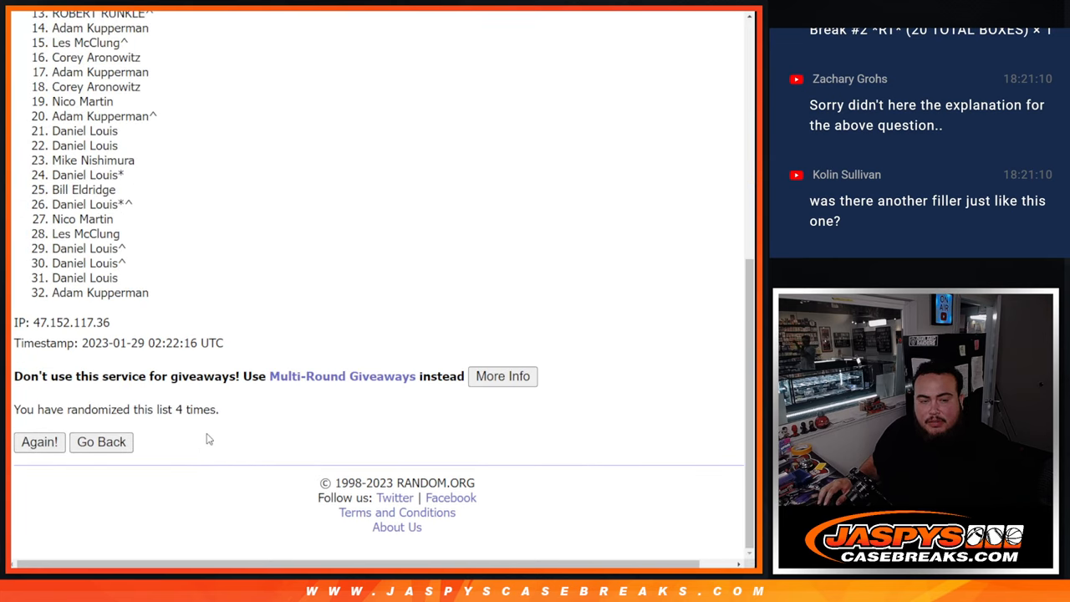
pyautogui.moveTo(709, 369)
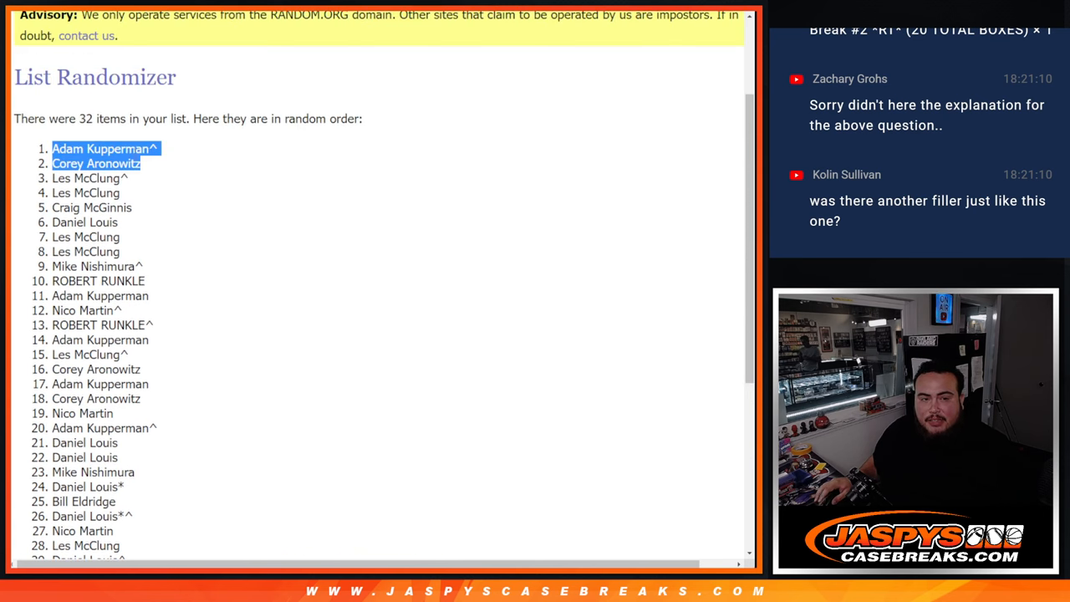
pyautogui.scroll(-3)
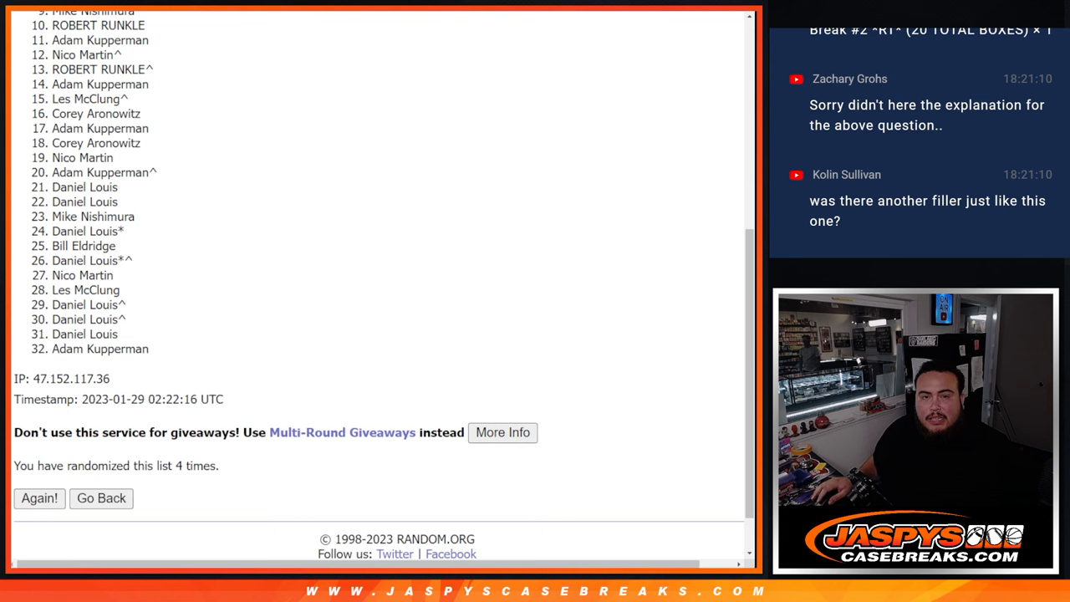